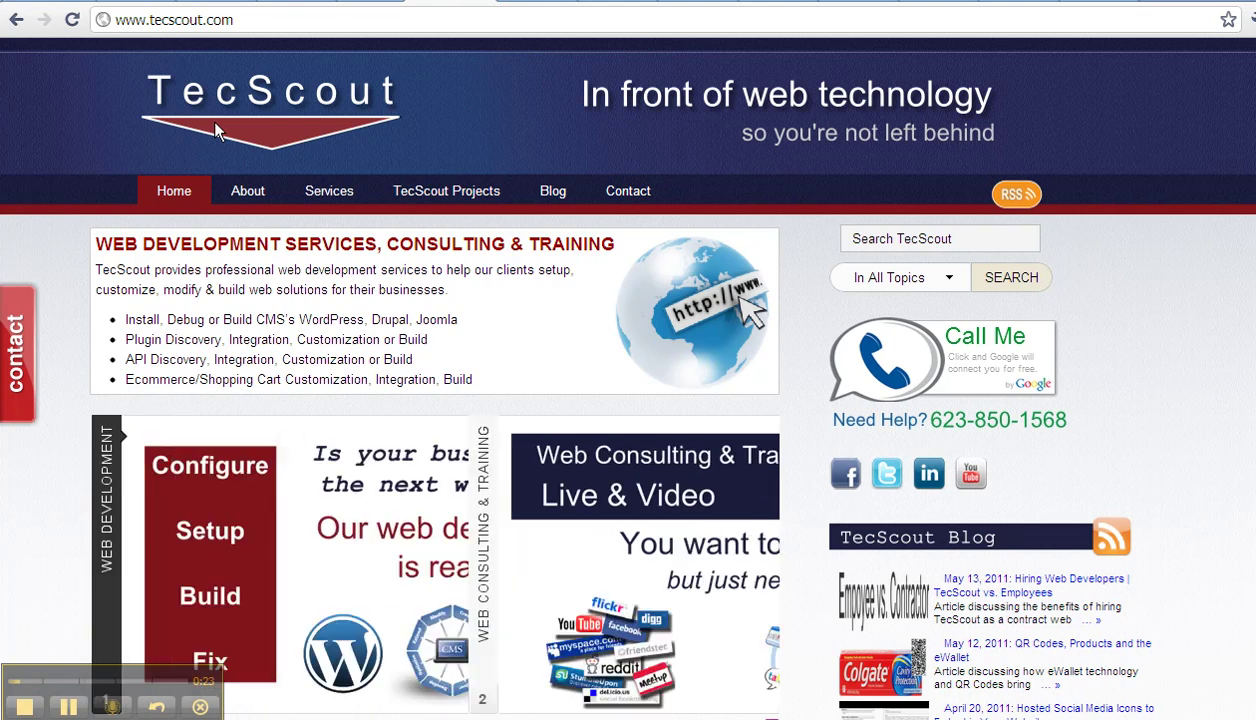
# Reach the TecScout admin dashboard by appending /wp-admin to the site URL.
pyautogui.click(175, 19)
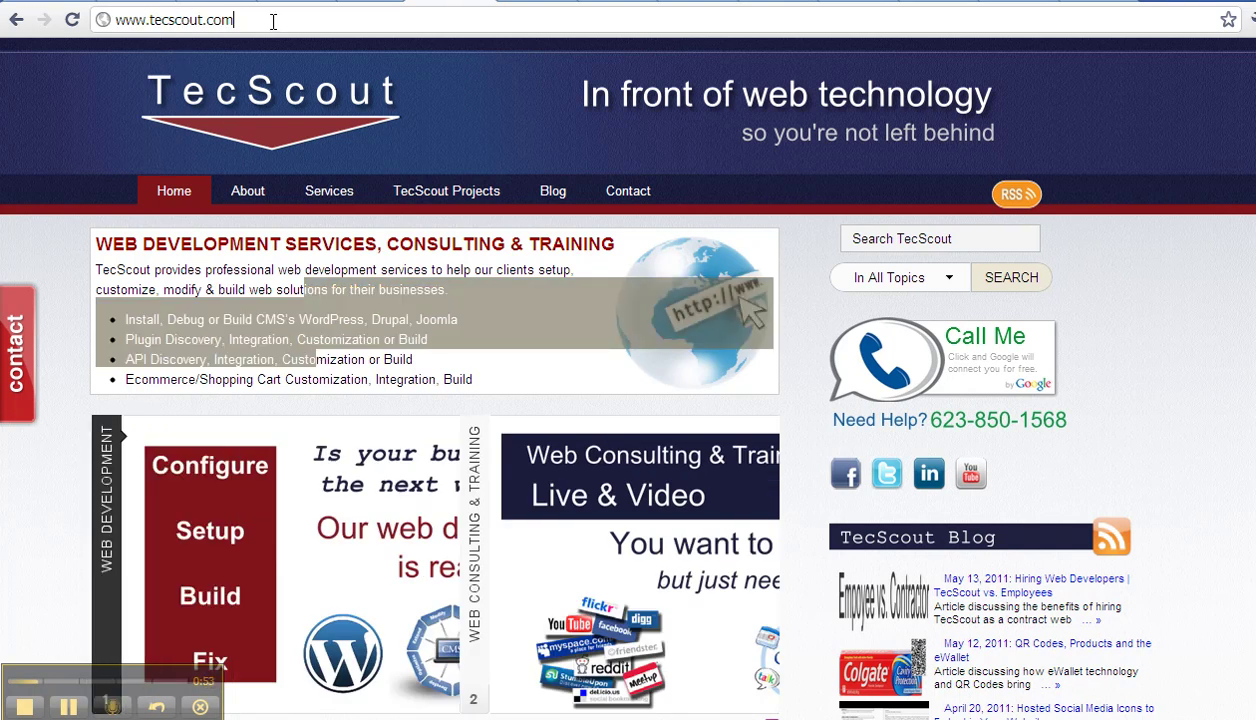
pyautogui.write('/wp-admin/')
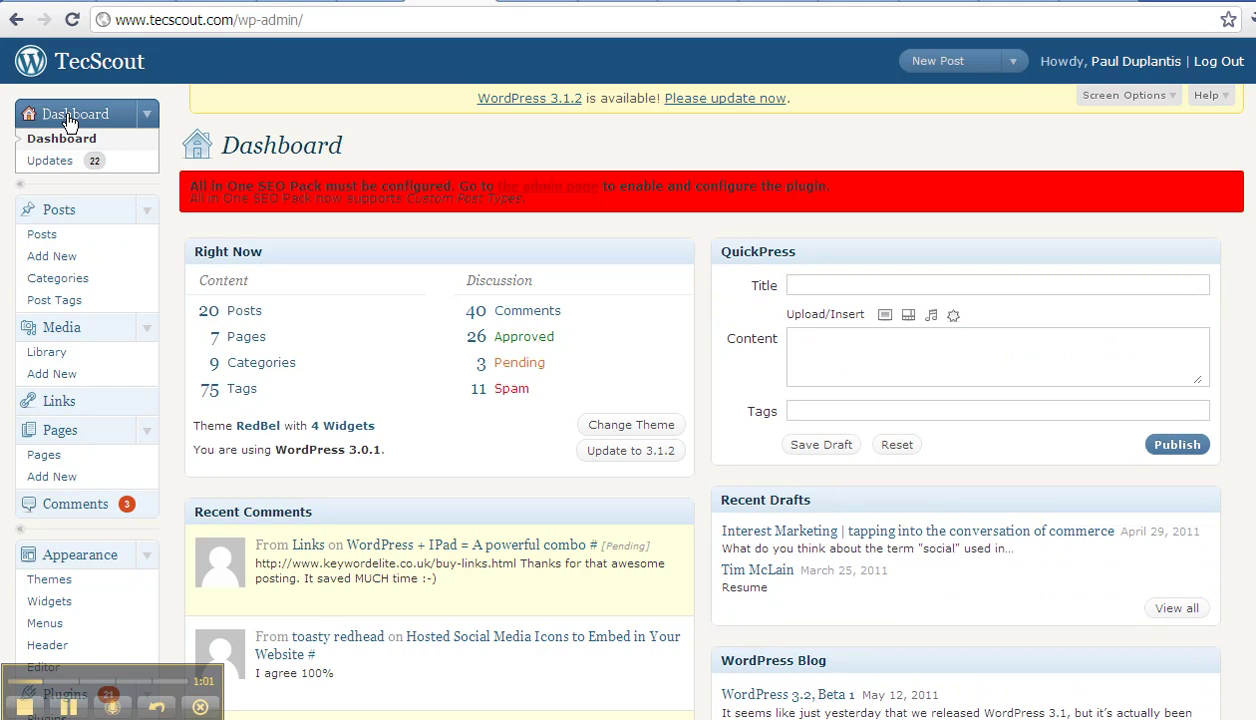
pyautogui.moveTo(68, 145)
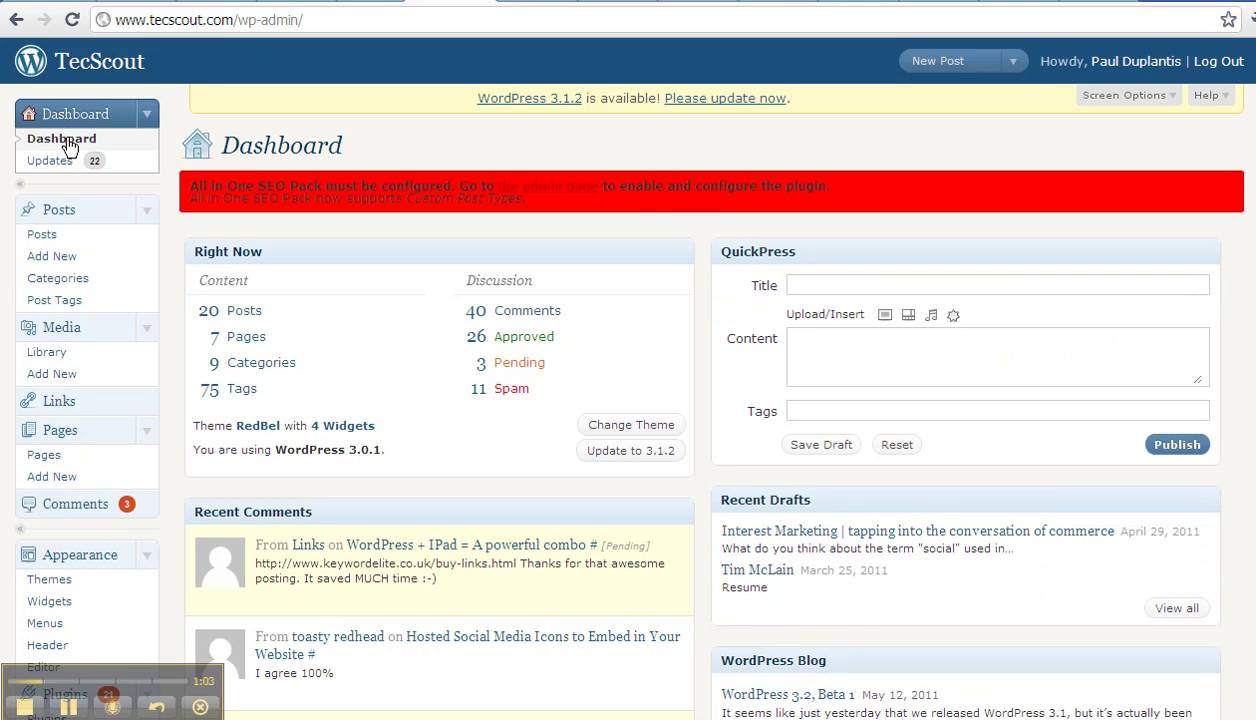
pyautogui.moveTo(49, 233)
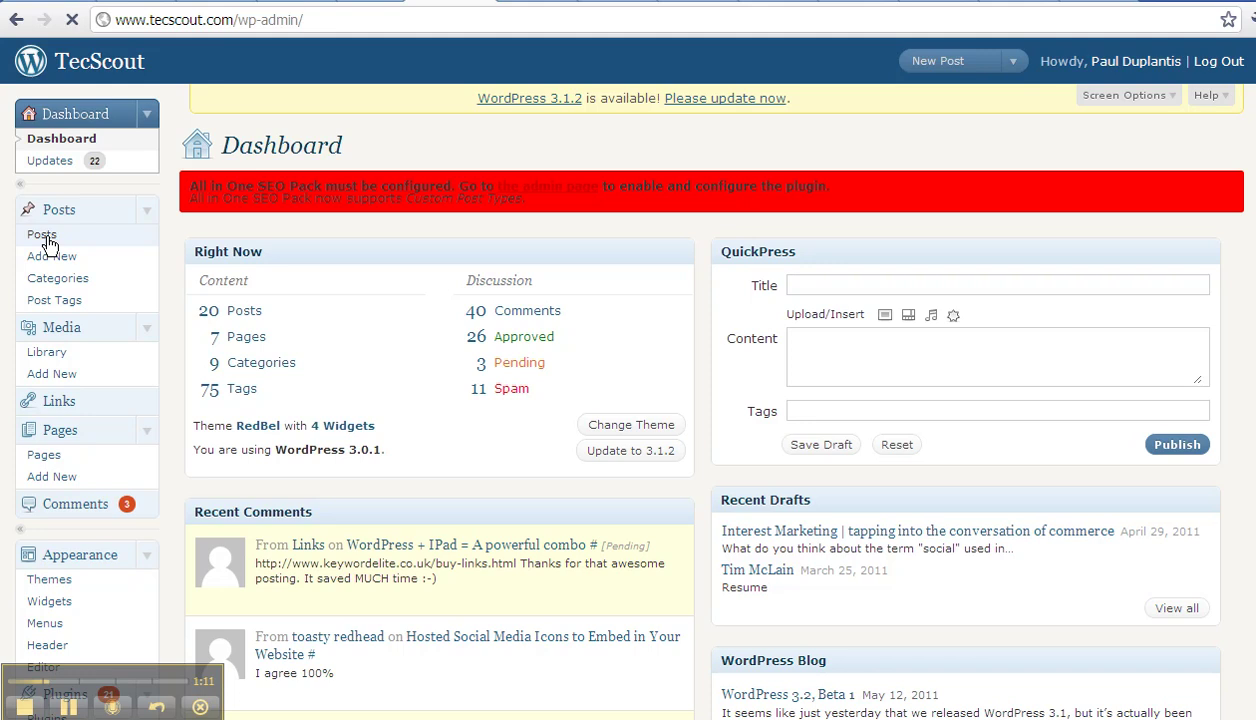
# Show the Posts list with all 24 TecScout posts.
pyautogui.click(42, 234)
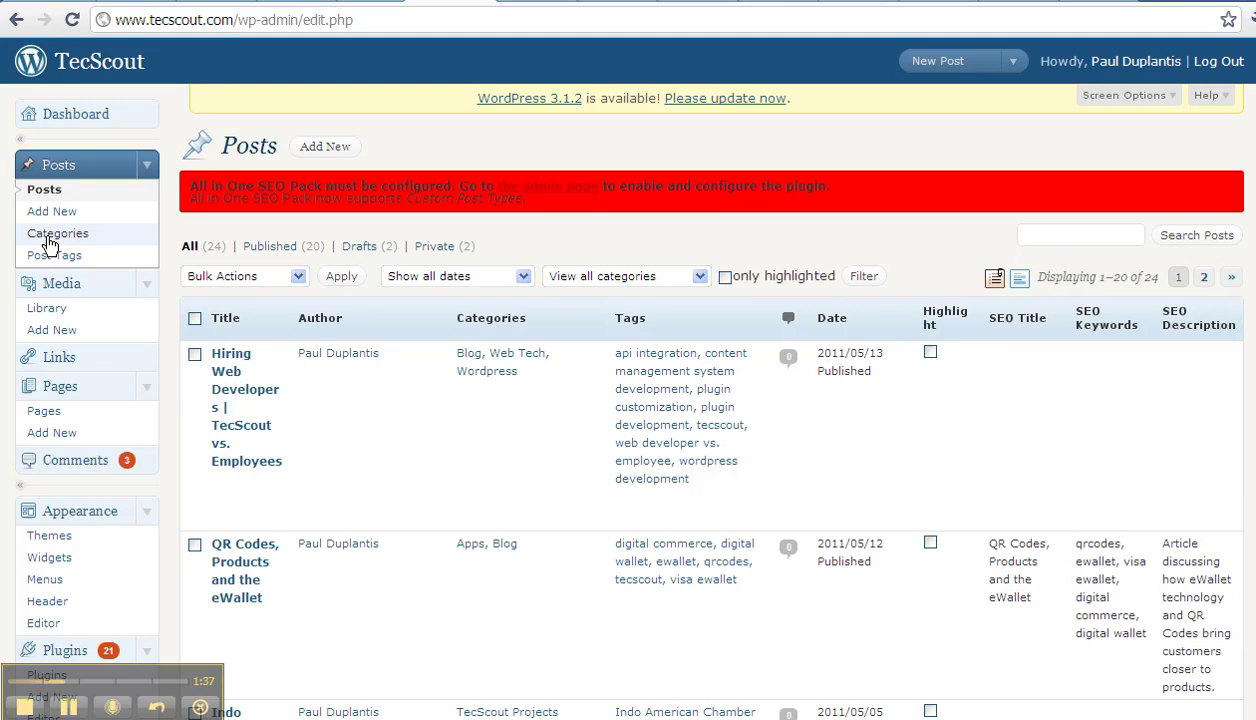
pyautogui.moveTo(232, 335)
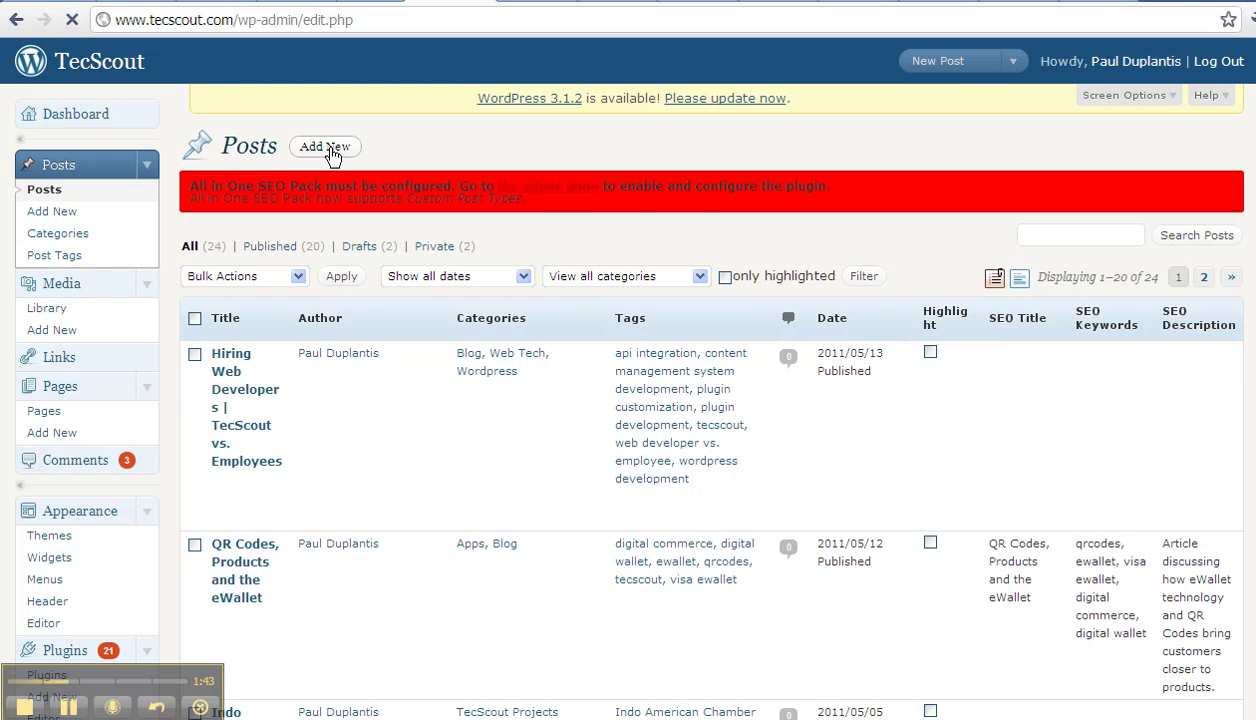
# Start a blank new post and leave its editor in raw HTML mode after checking Visual.
pyautogui.click(324, 146)
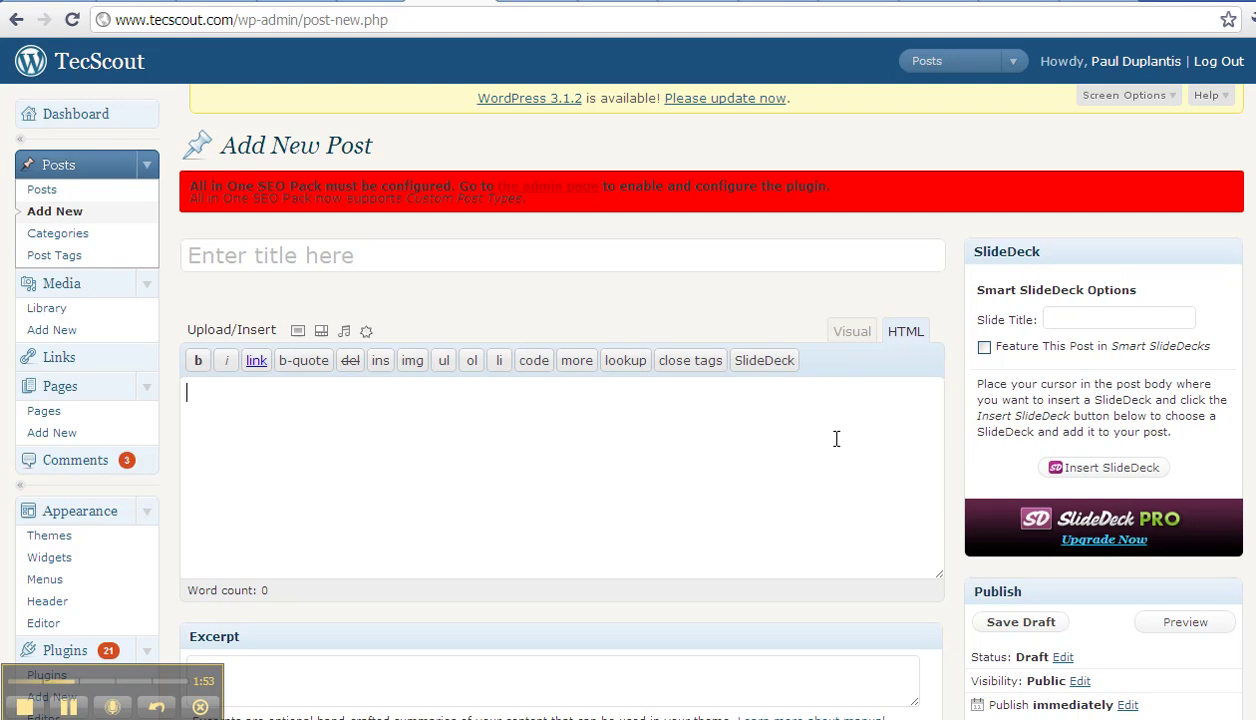
pyautogui.click(850, 331)
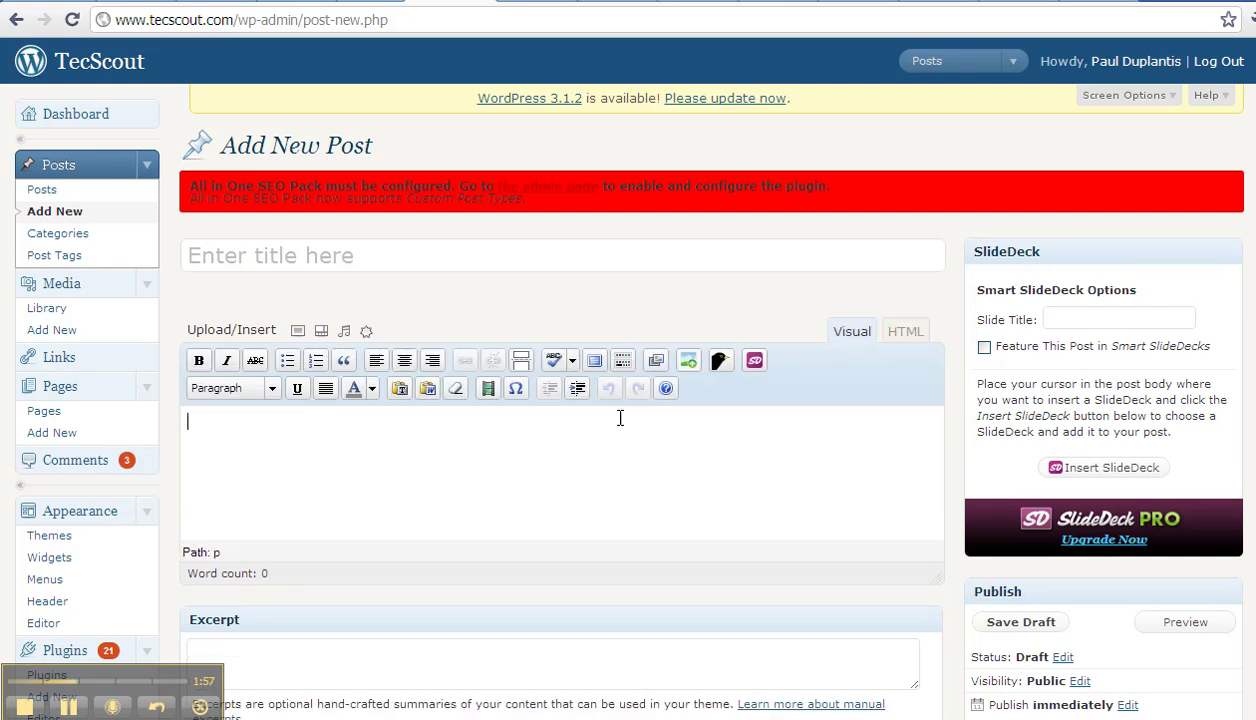
pyautogui.click(904, 331)
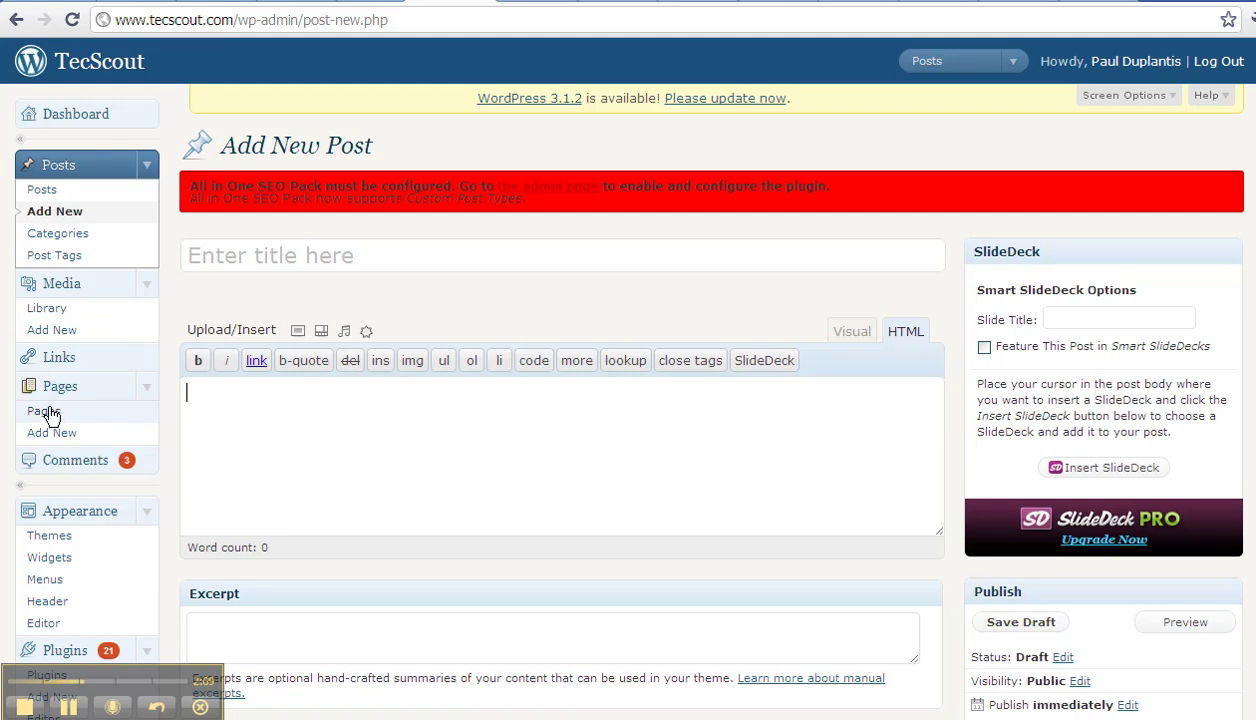
# Edit the About page from the Pages list, viewing it visually then as HTML source.
pyautogui.click(45, 410)
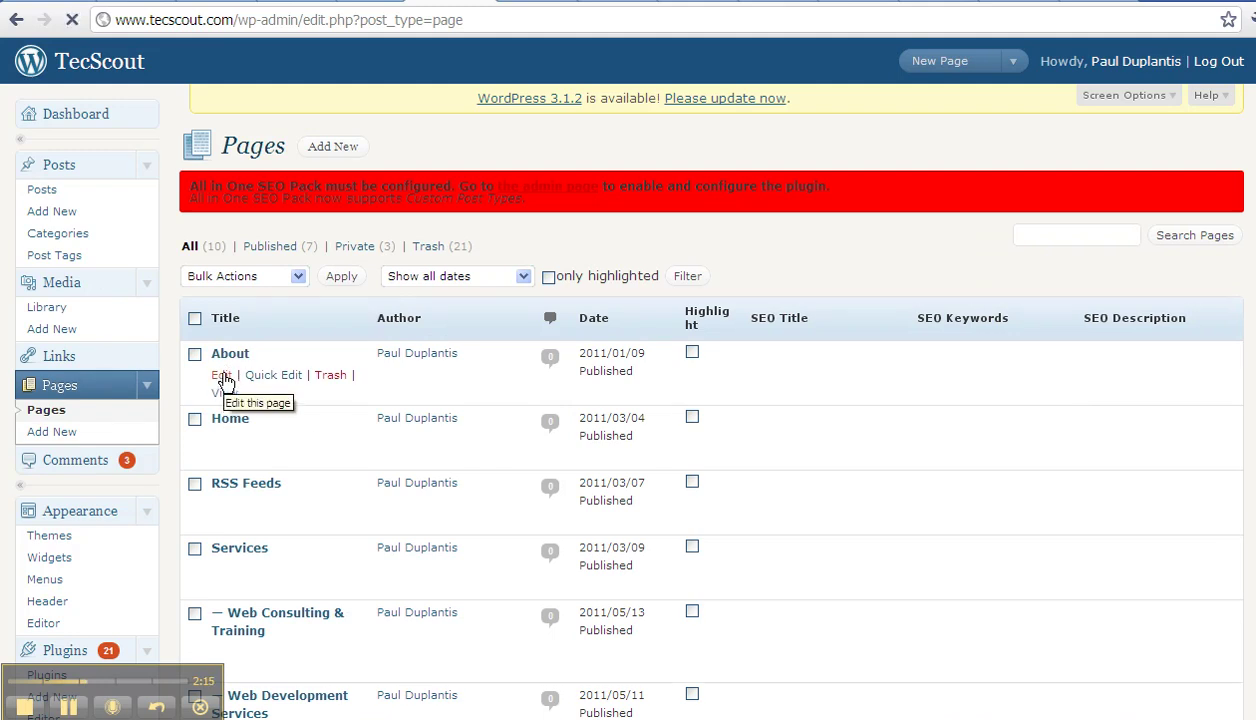
pyautogui.click(220, 374)
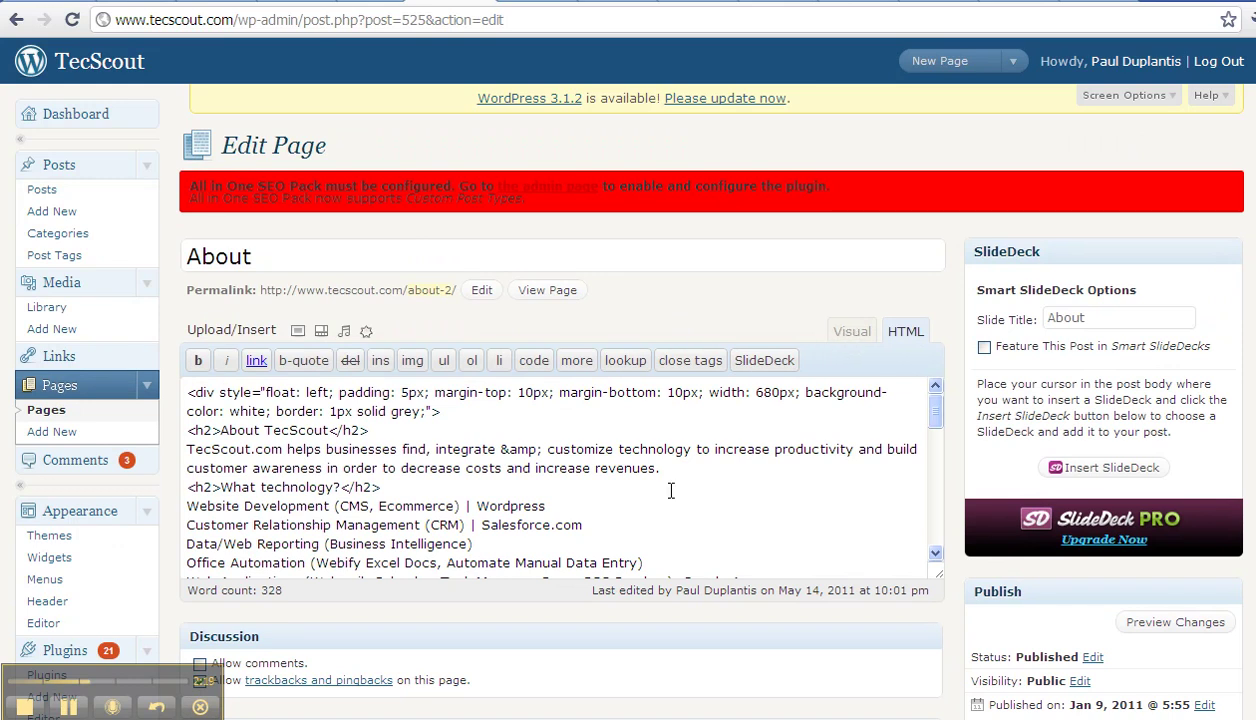
pyautogui.scroll(-3)
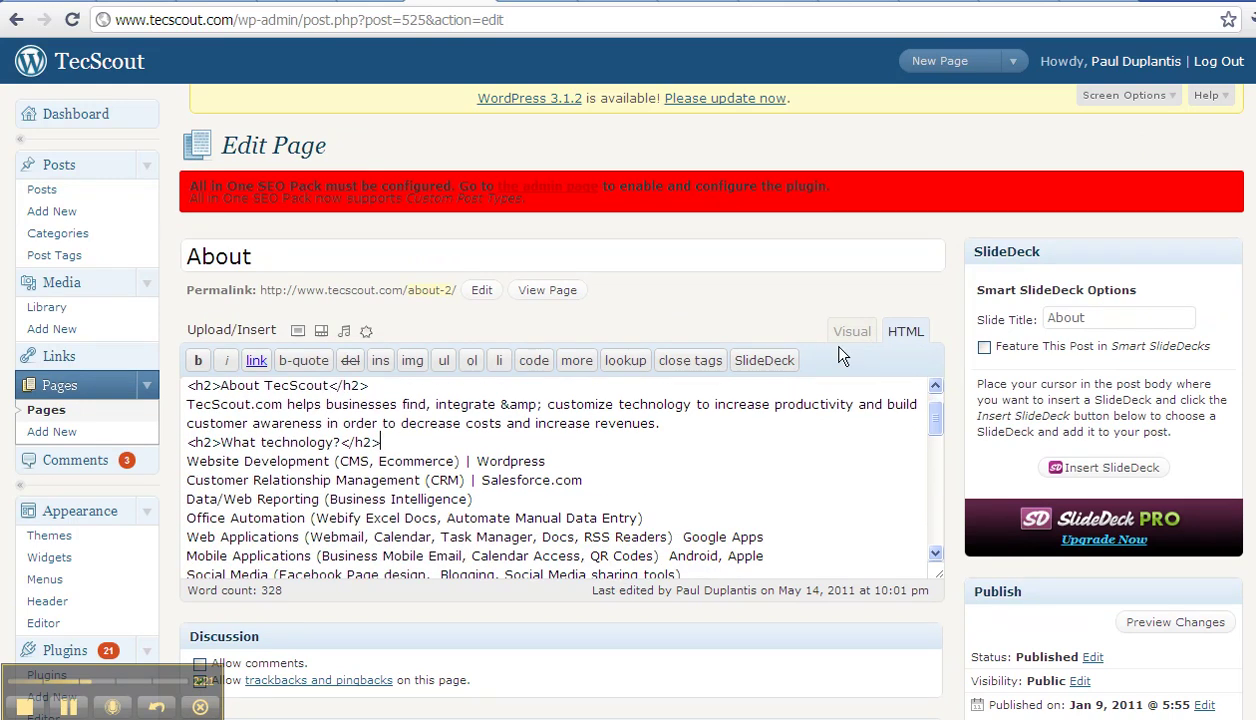
pyautogui.click(851, 331)
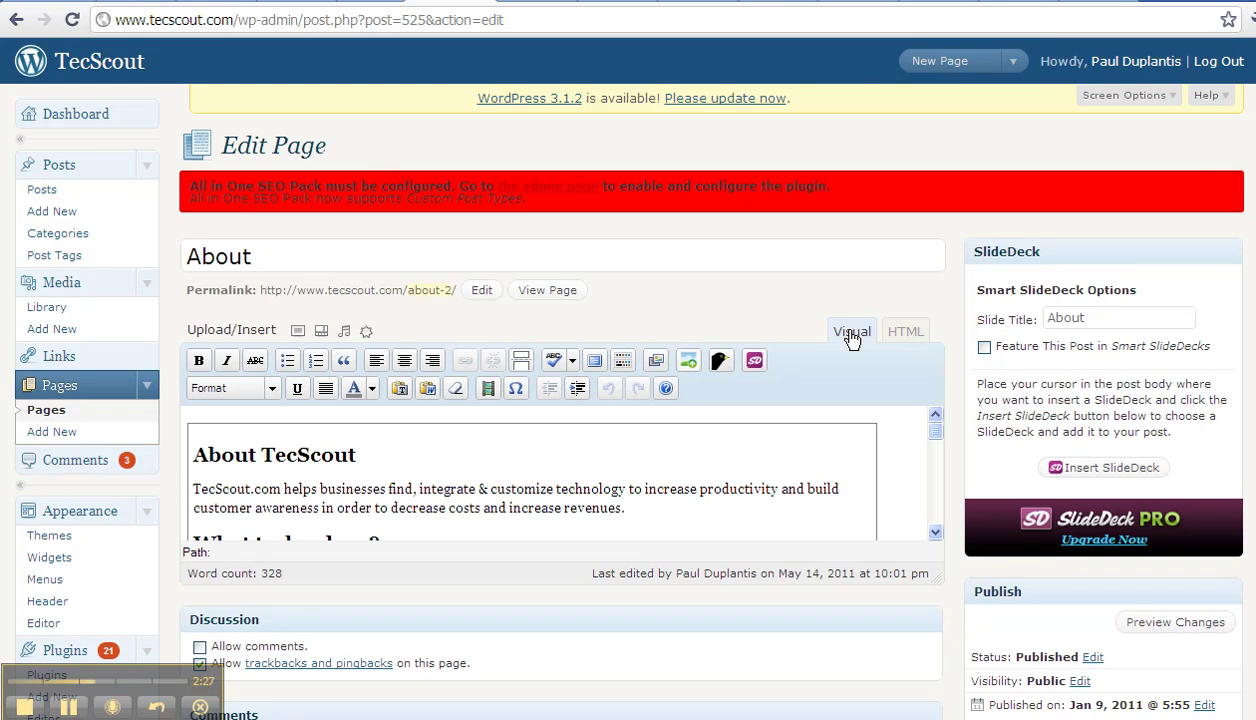
pyautogui.click(904, 331)
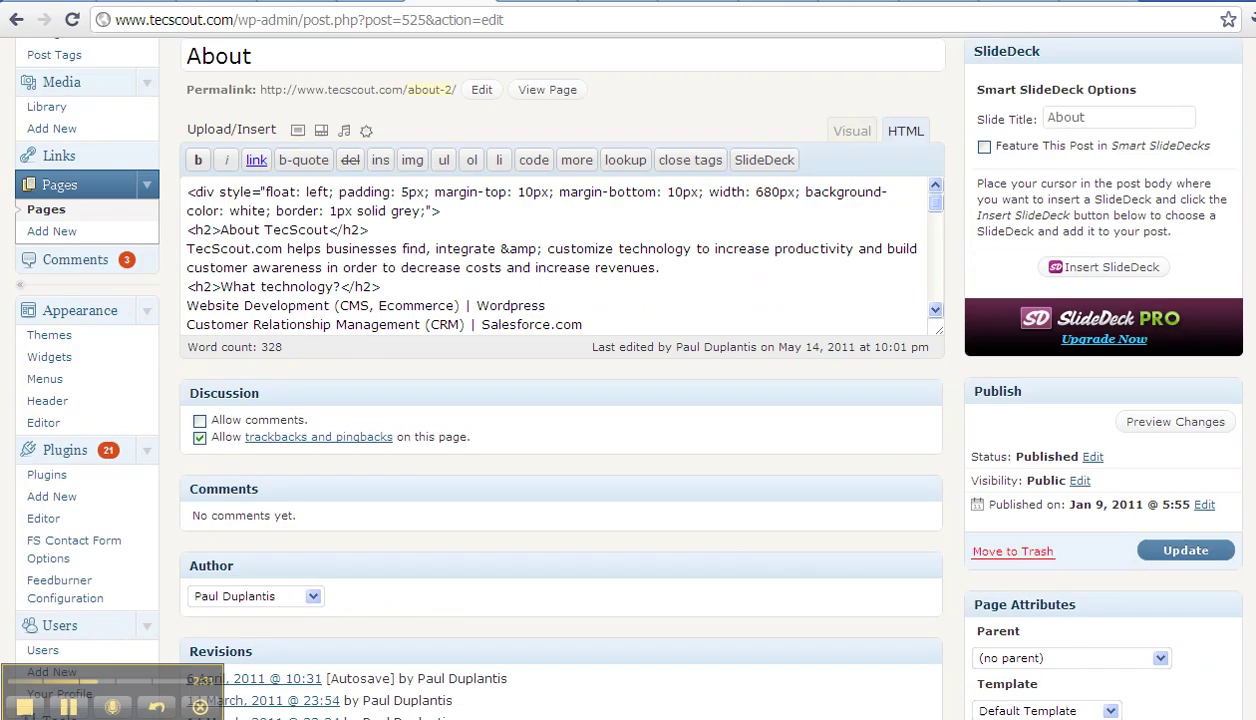
pyautogui.scroll(-3)
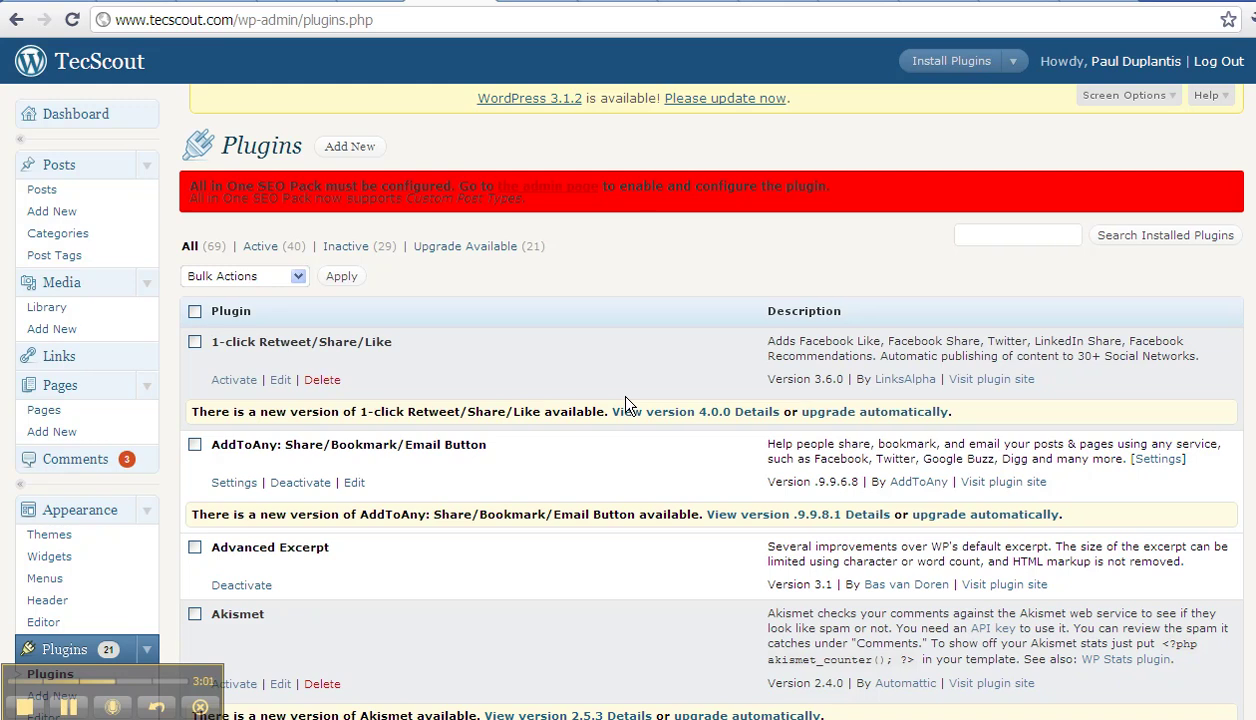
pyautogui.moveTo(620, 405)
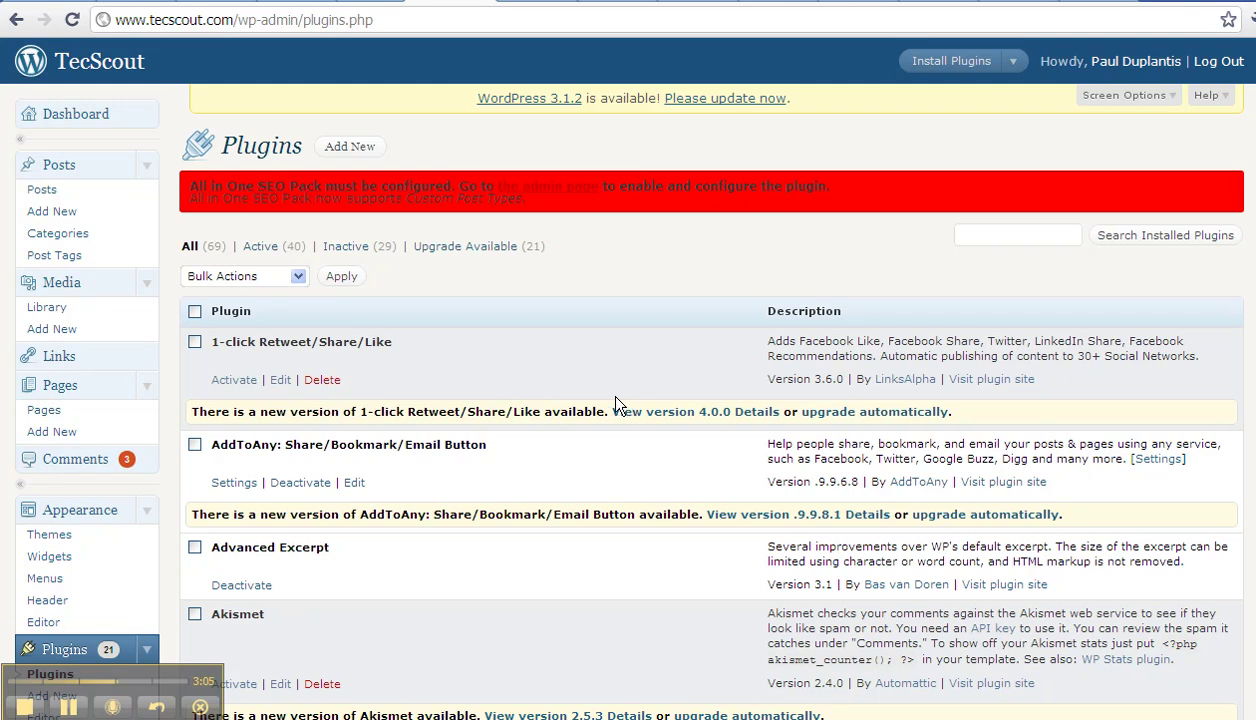
pyautogui.scroll(-3)
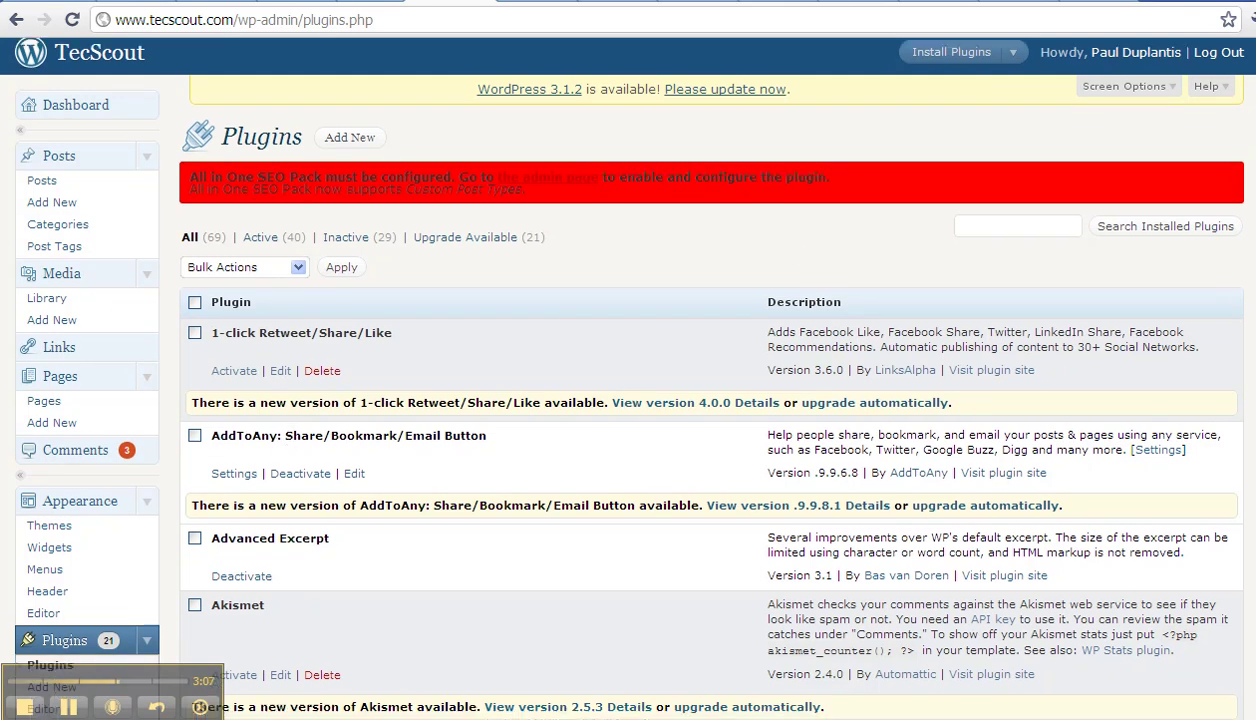
pyautogui.scroll(-3)
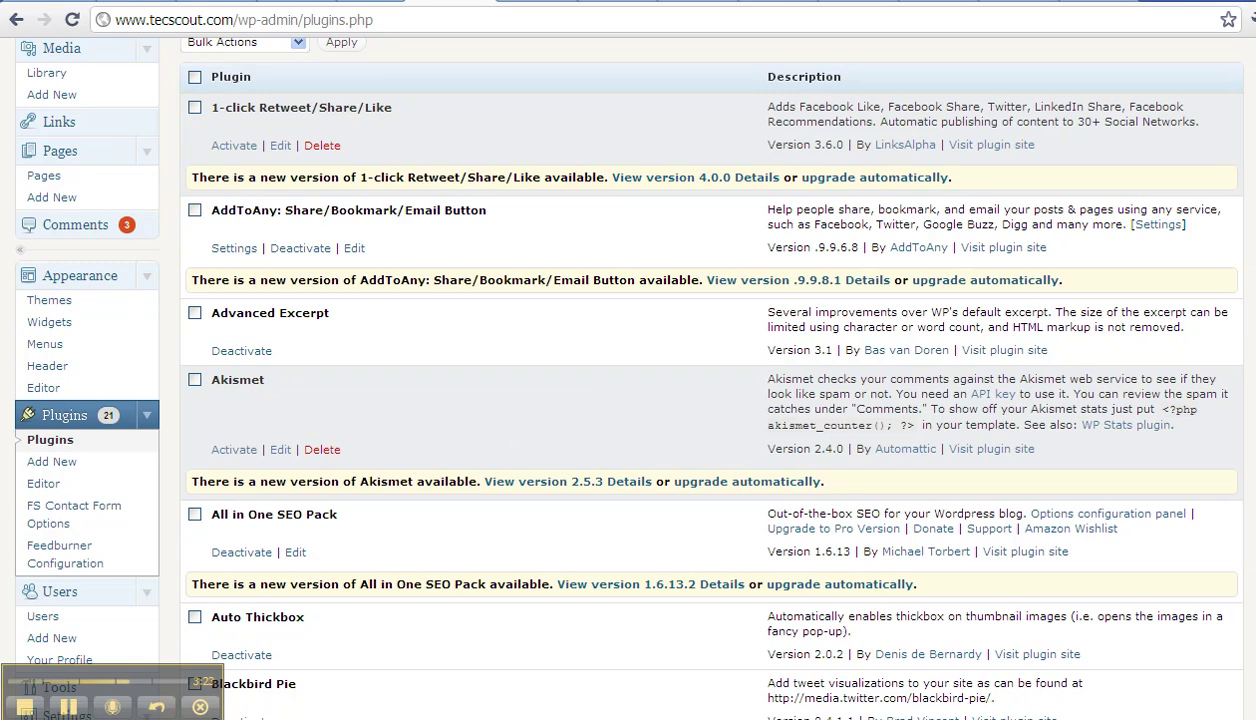
pyautogui.scroll(-3)
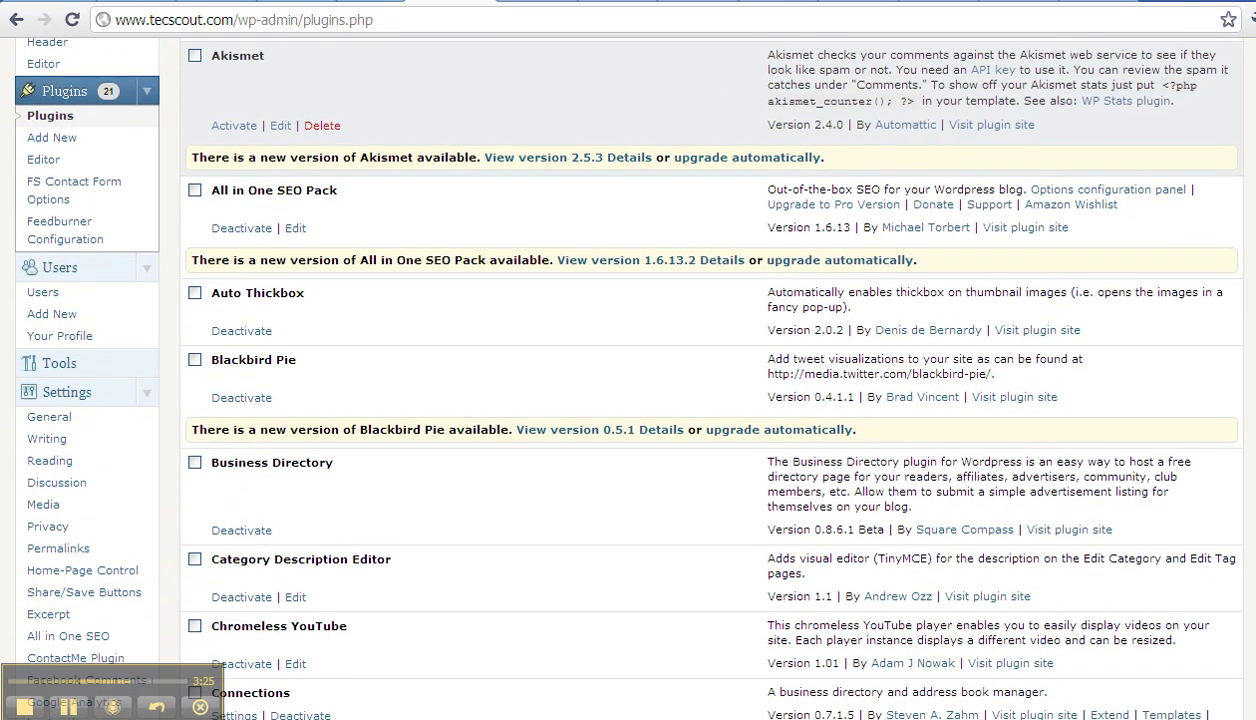
pyautogui.scroll(-3)
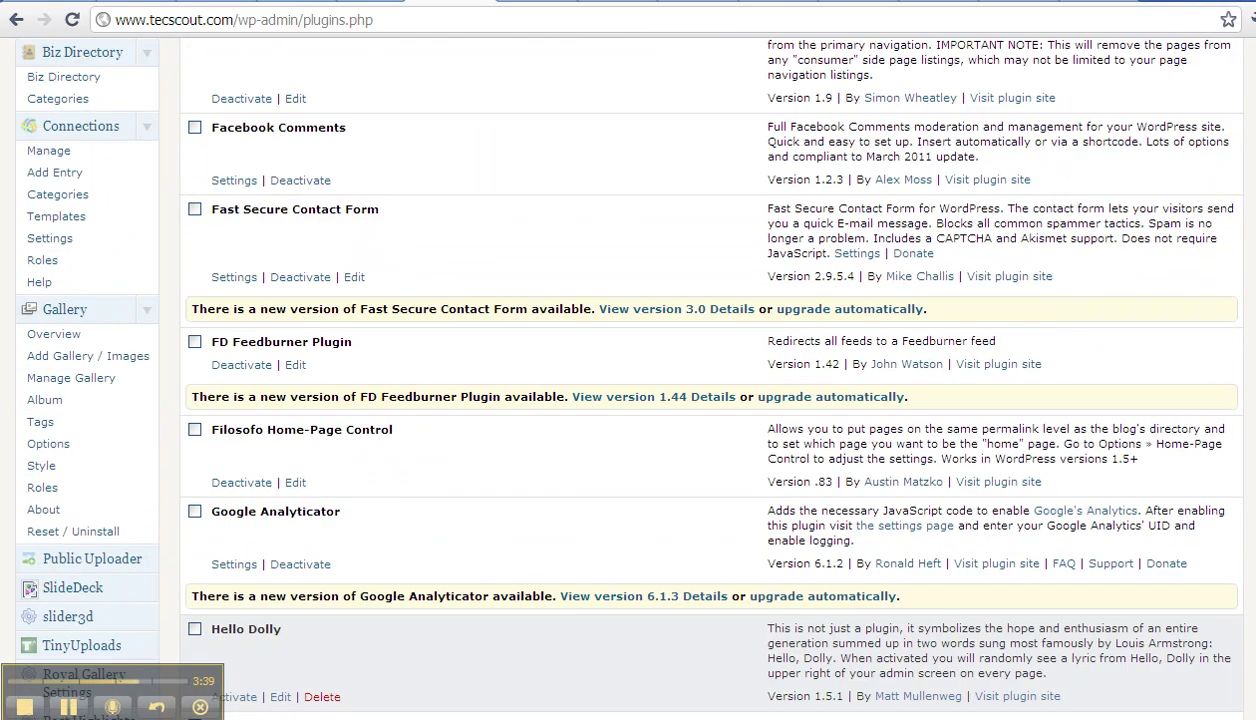
pyautogui.moveTo(230, 122)
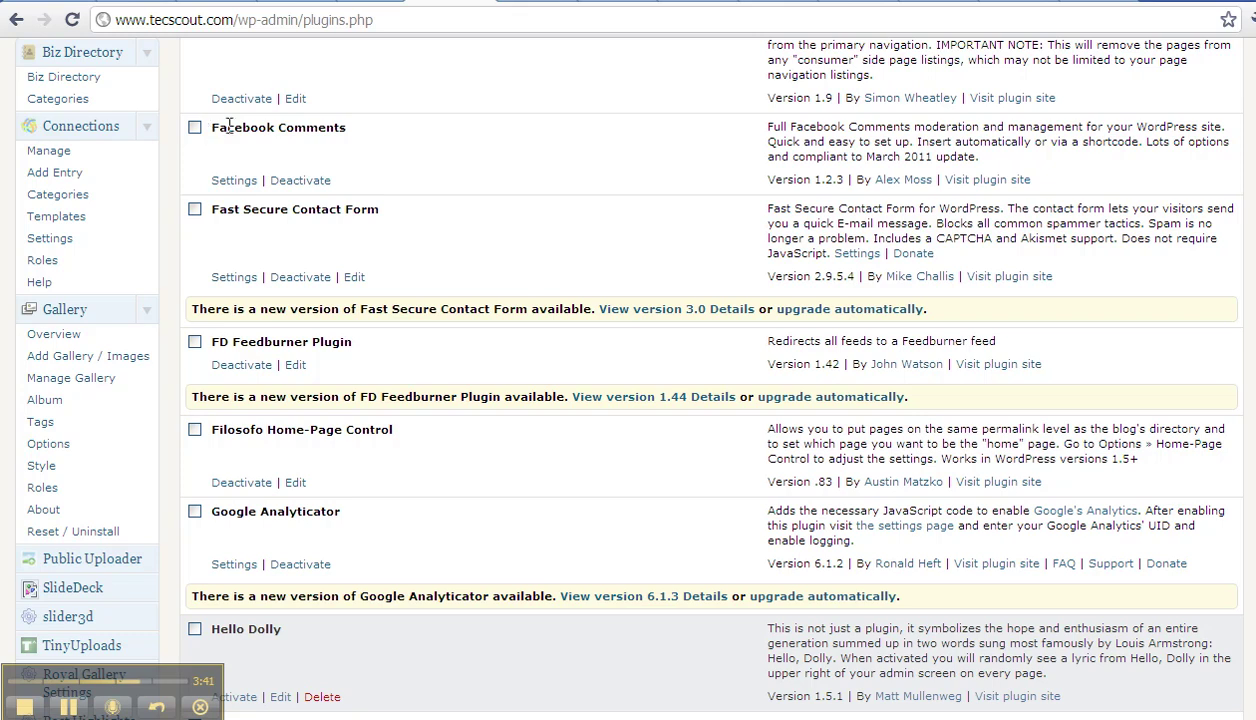
pyautogui.moveTo(239, 127)
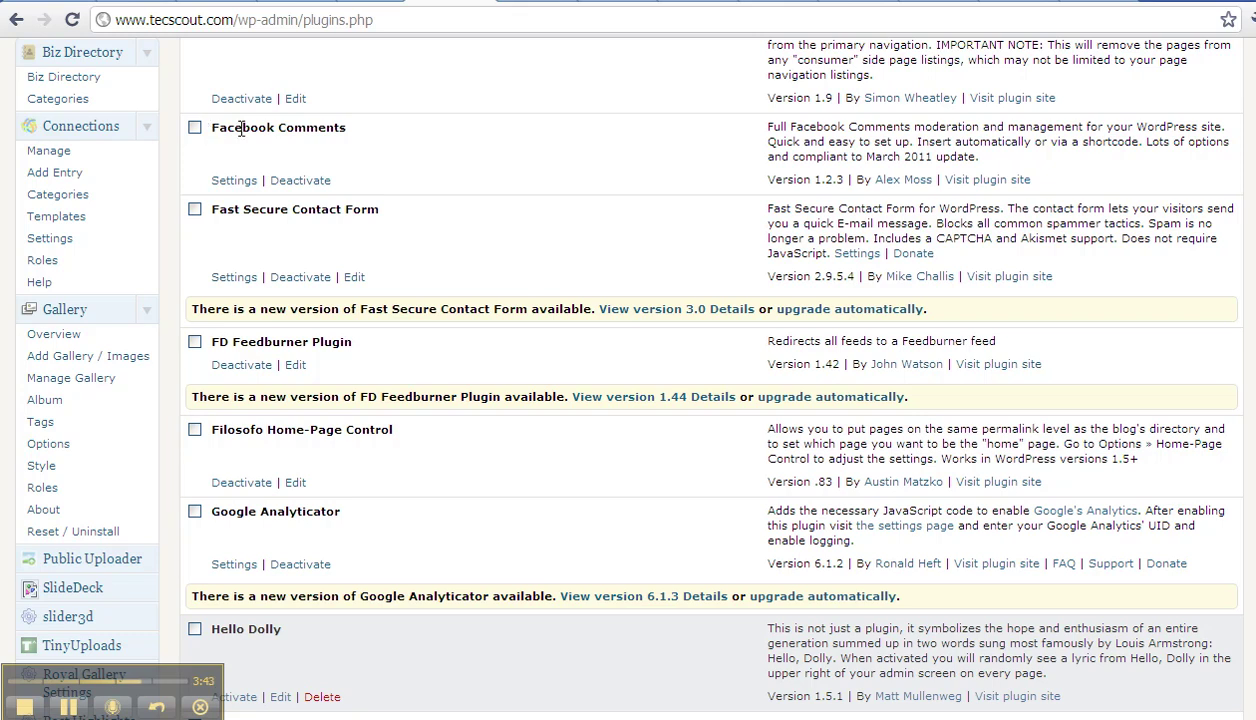